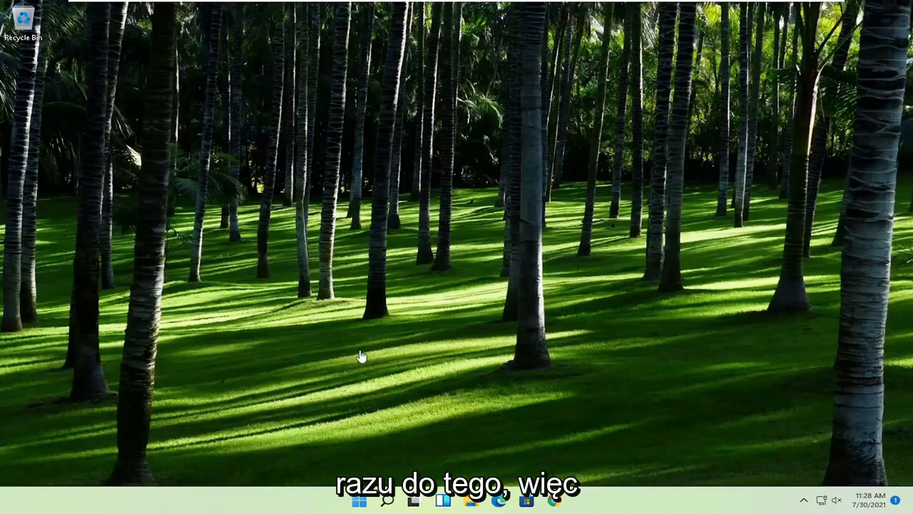
Search Start for regedit and launch Registry Editor as administrator.
click(359, 500)
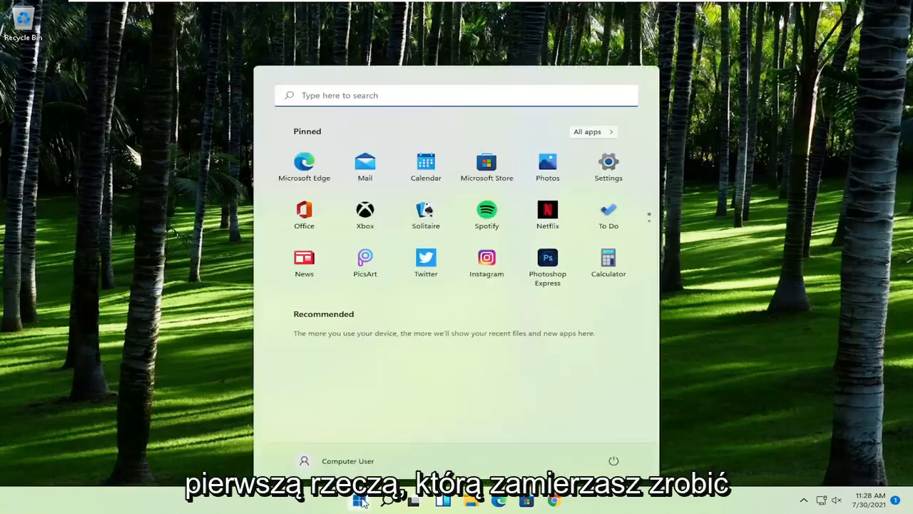
text(regedit)
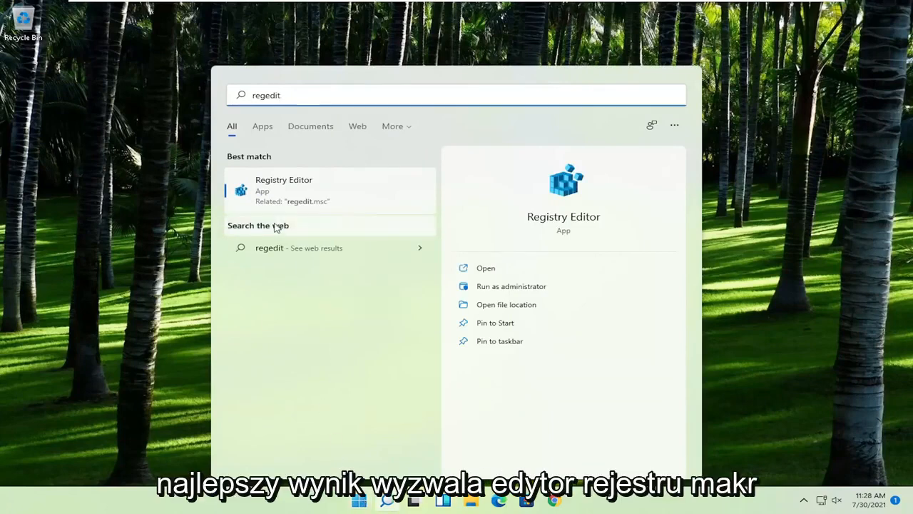
right_click(292, 189)
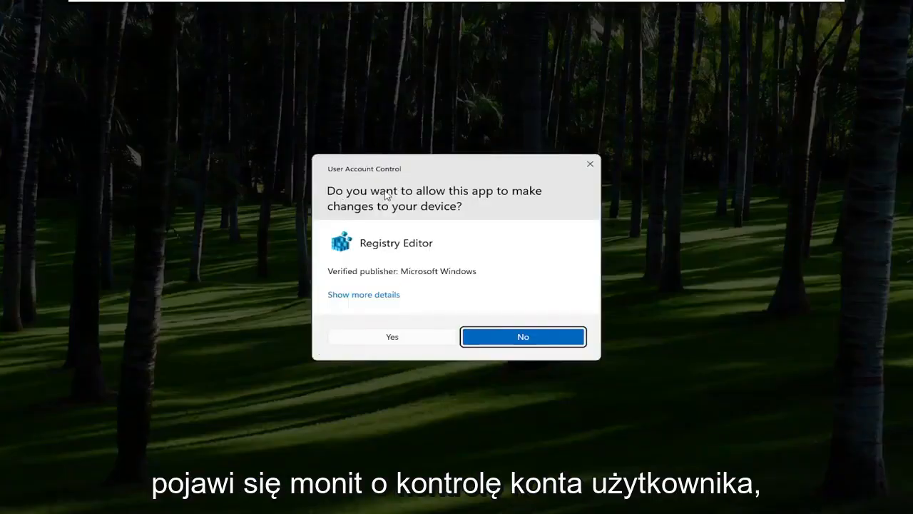
Allow Registry Editor at the UAC prompt, then cancel File > Import from the Desktop.
click(392, 336)
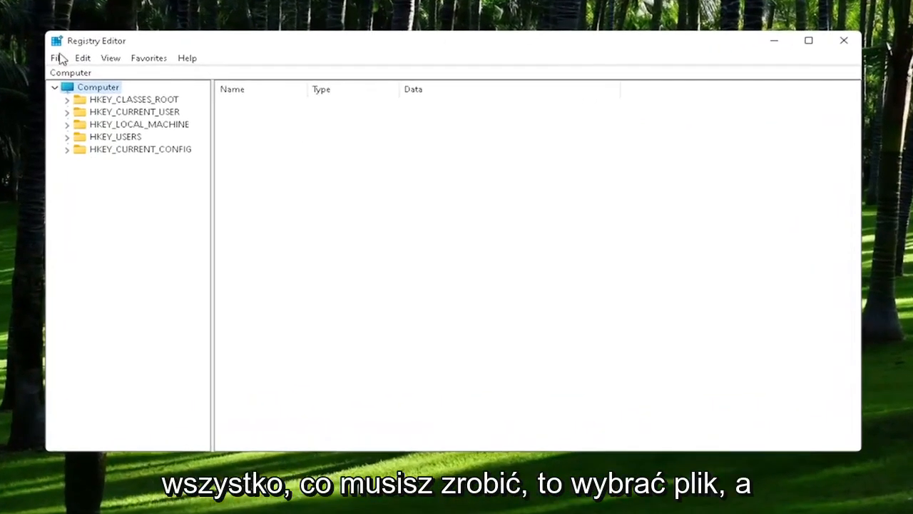
click(57, 57)
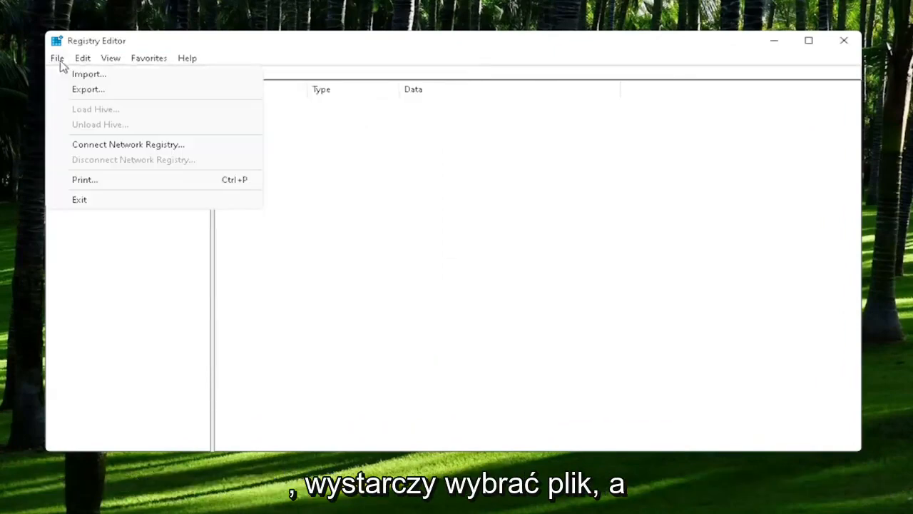
click(89, 73)
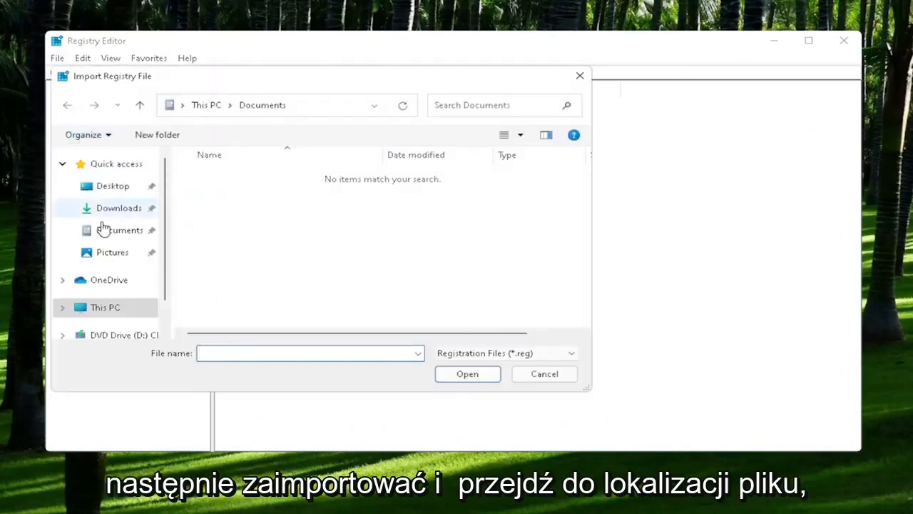
click(112, 185)
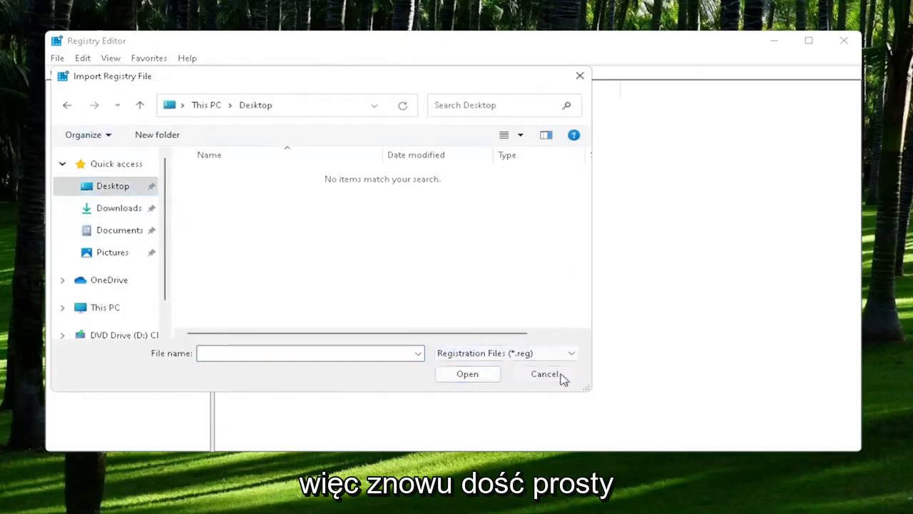
click(544, 373)
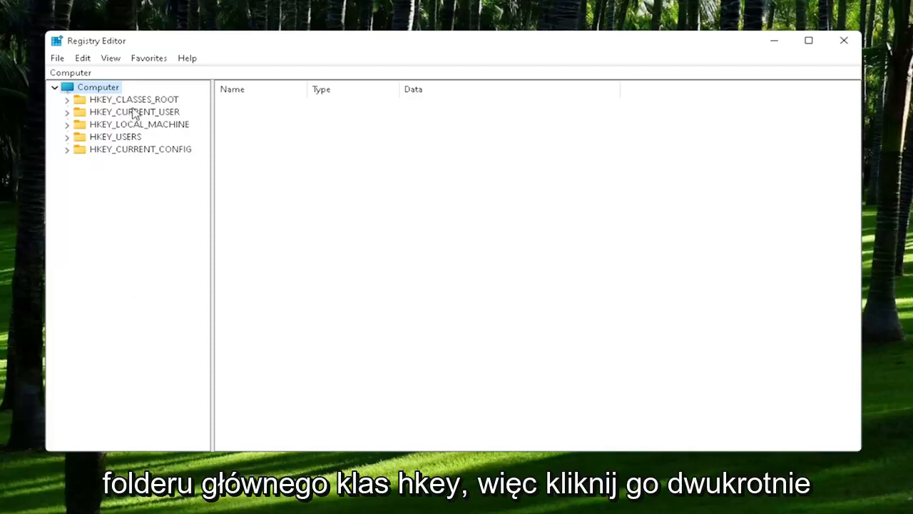
Expand HKEY_CLASSES_ROOT and select the .exe key's (Default) value.
double_click(134, 99)
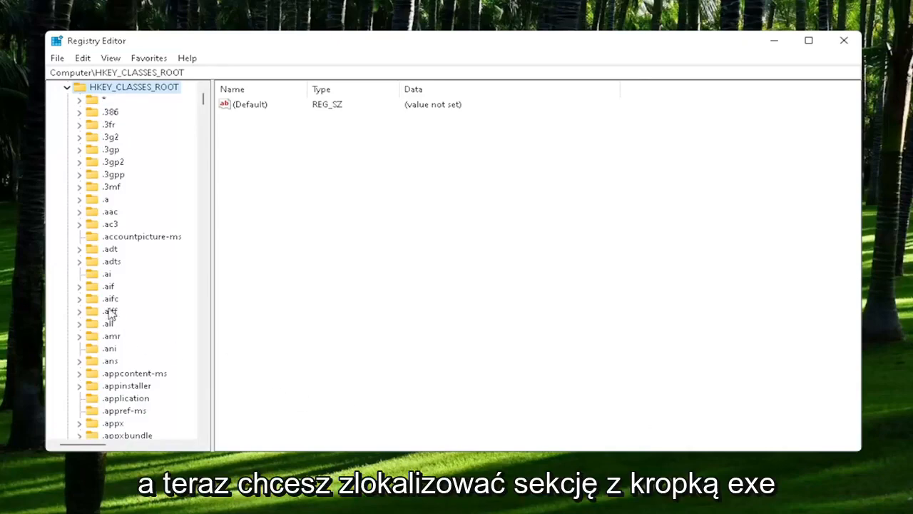
scroll(down, 3)
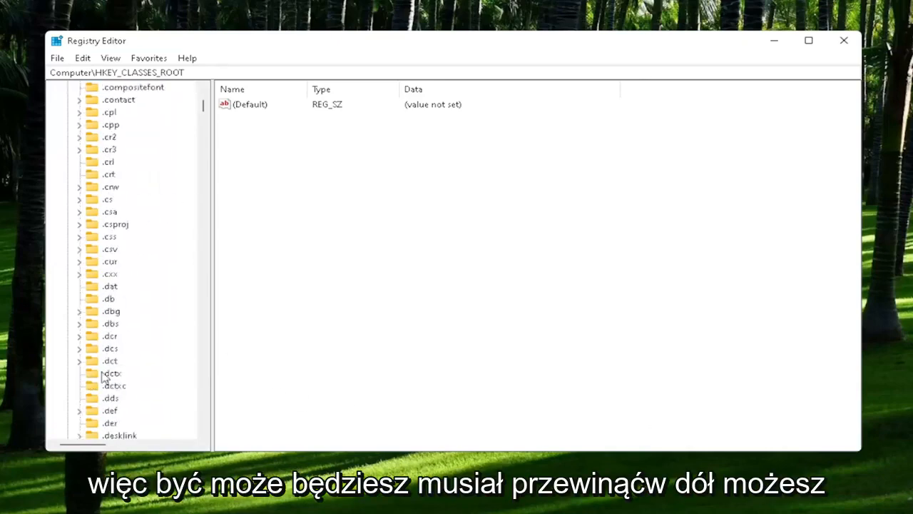
scroll(down, 3)
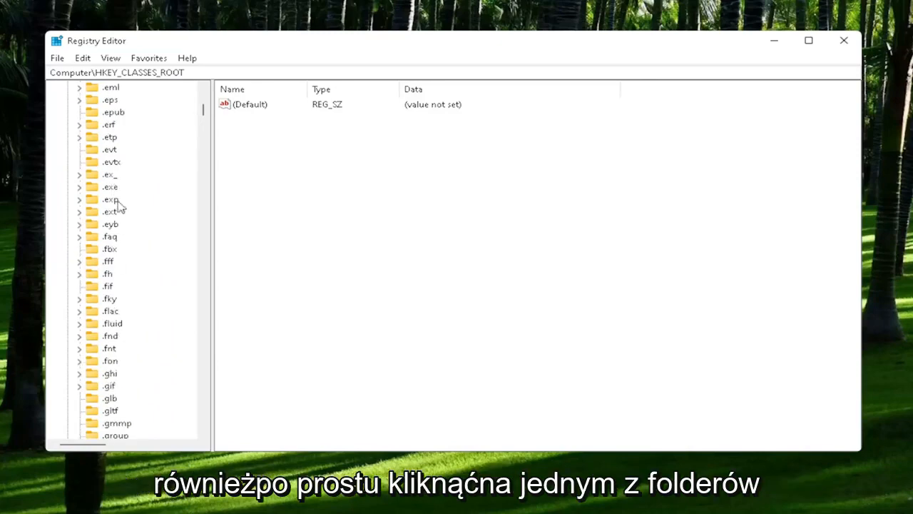
click(110, 186)
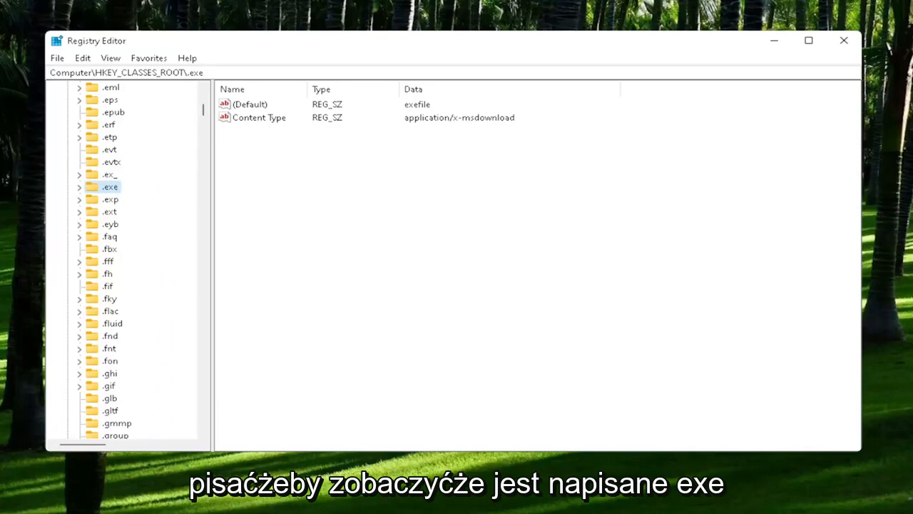
click(249, 104)
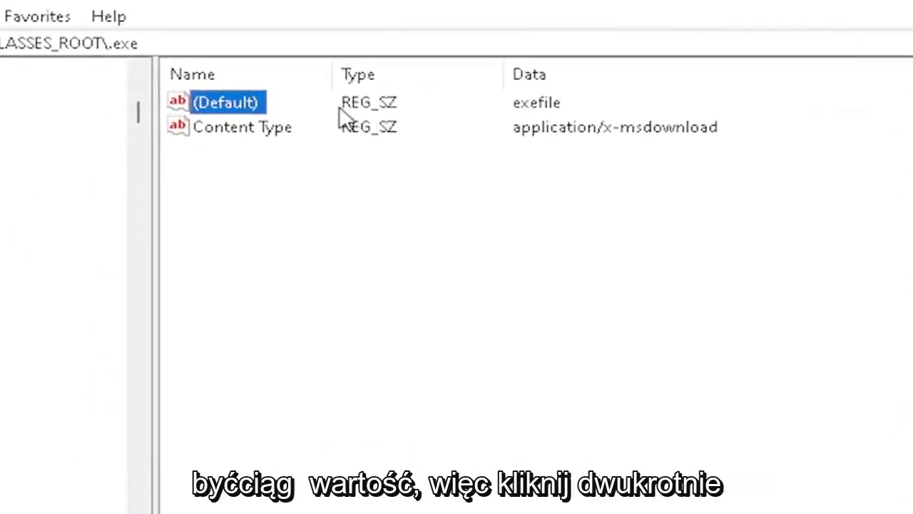
Confirm the .exe (Default) value data as exefile.
double_click(225, 102)
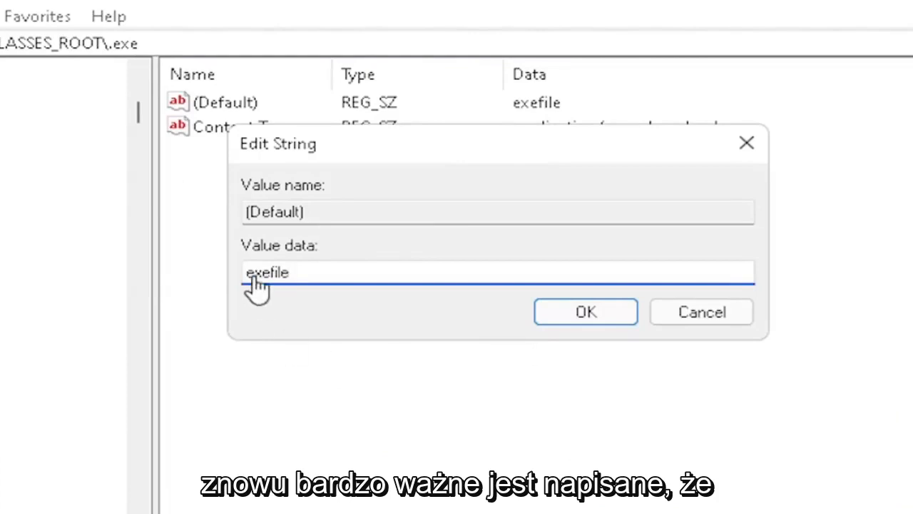
mouse_move(293, 277)
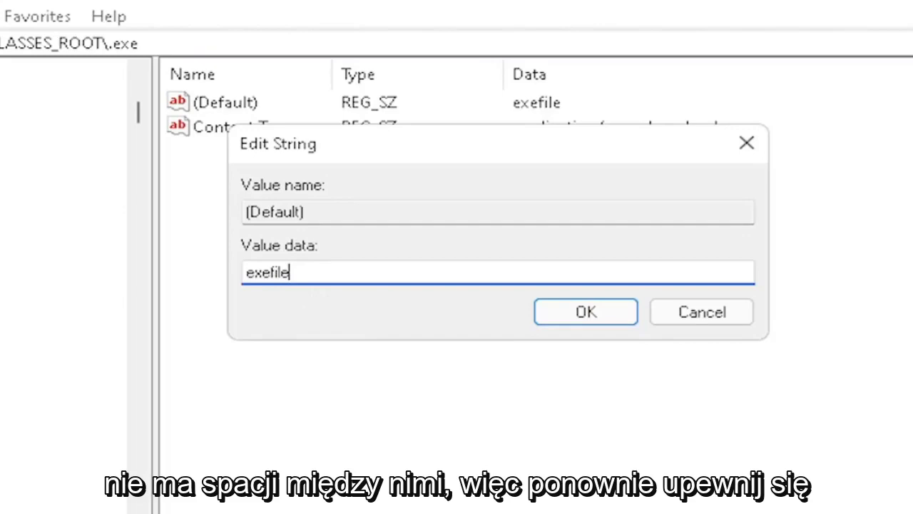
mouse_move(615, 318)
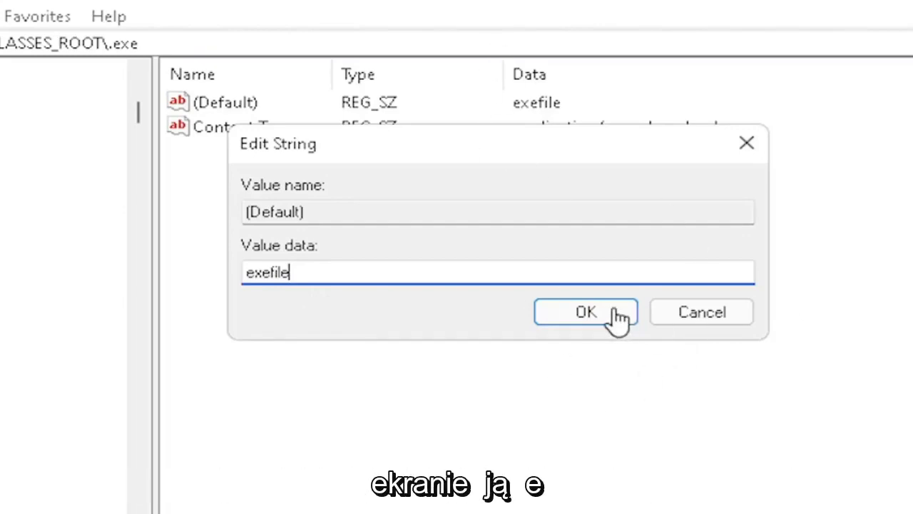
click(585, 312)
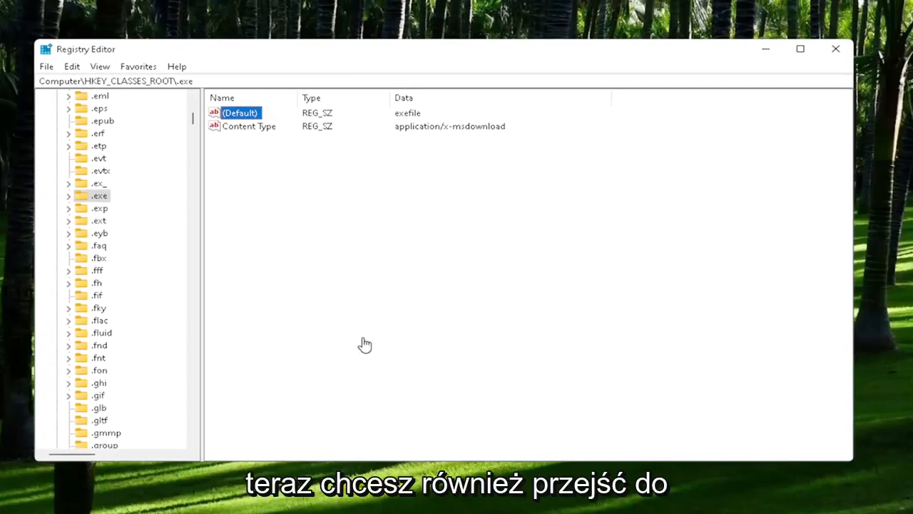
Select the exefile key and edit its (Default) value to read Application.
scroll(down, 3)
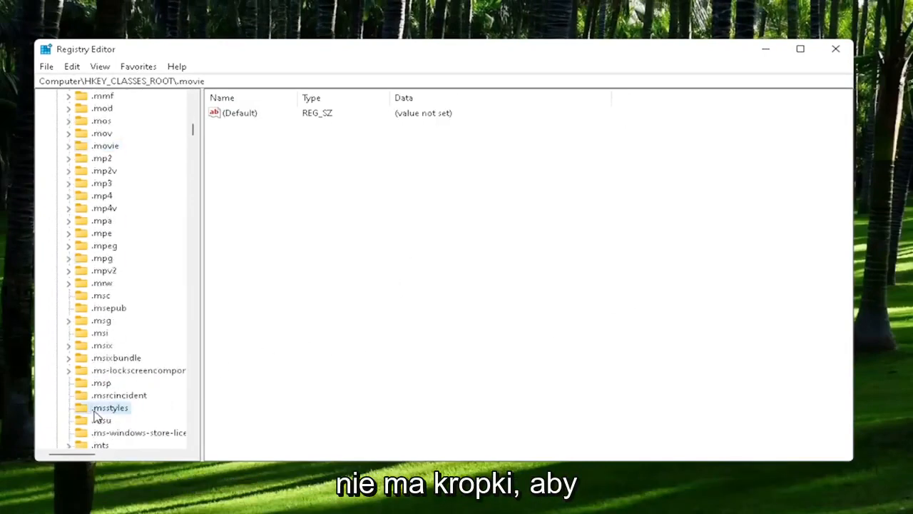
click(109, 407)
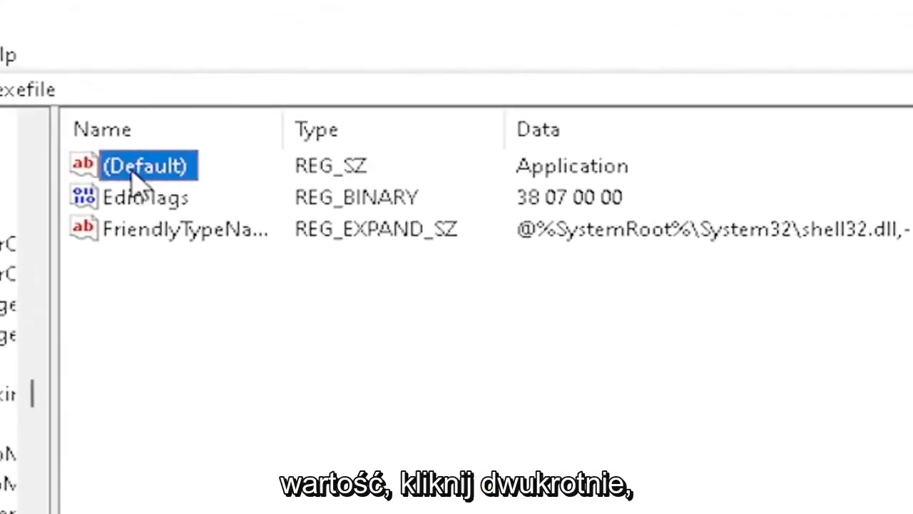
double_click(142, 166)
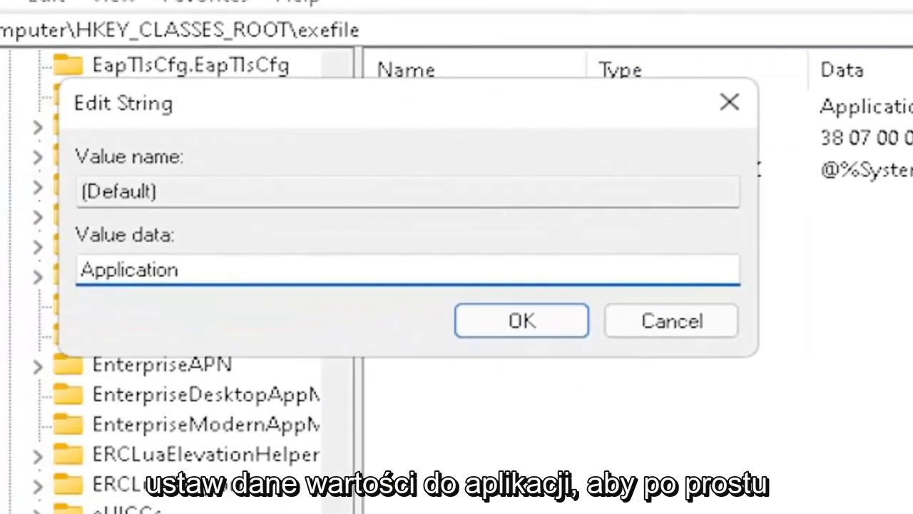
mouse_move(77, 291)
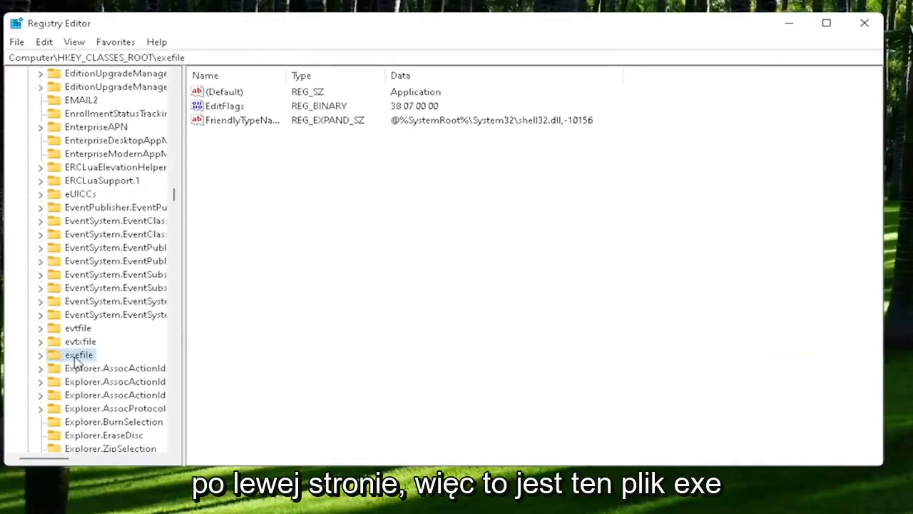
mouse_move(82, 365)
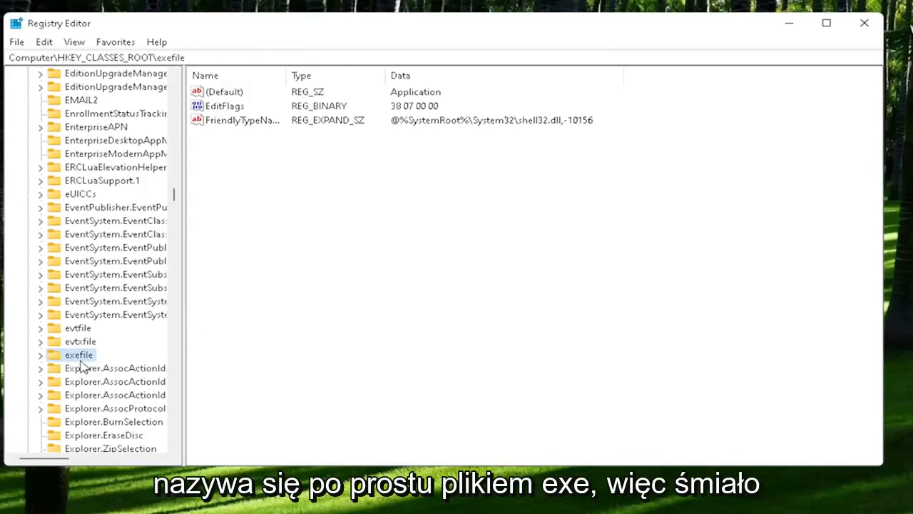
Expand exefile > shell and select the open subkey.
double_click(78, 355)
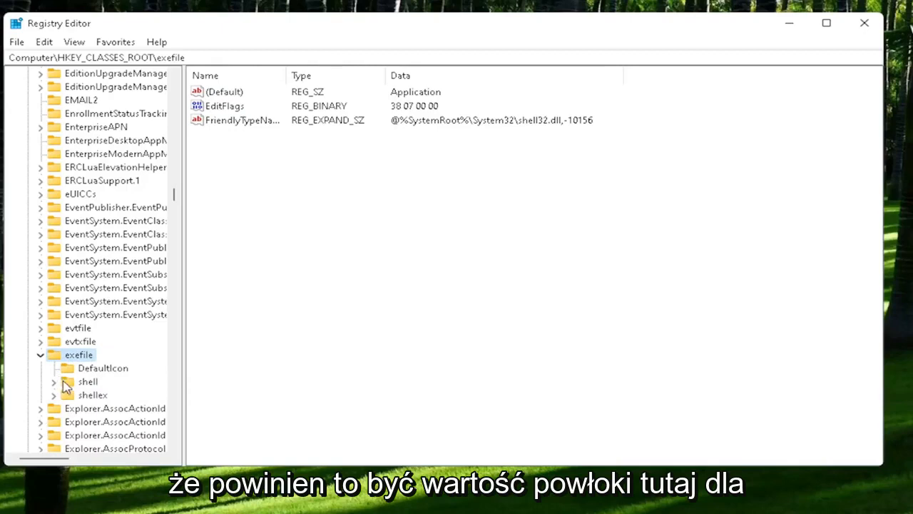
click(87, 381)
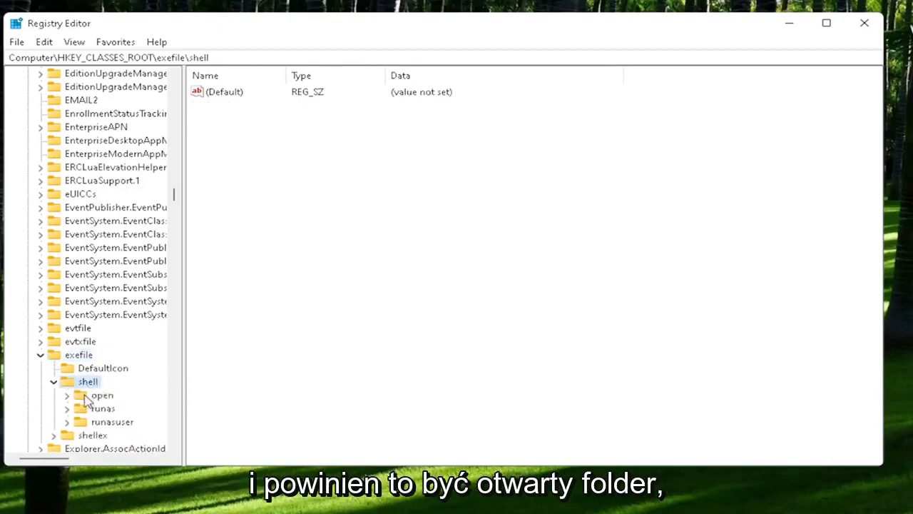
click(102, 394)
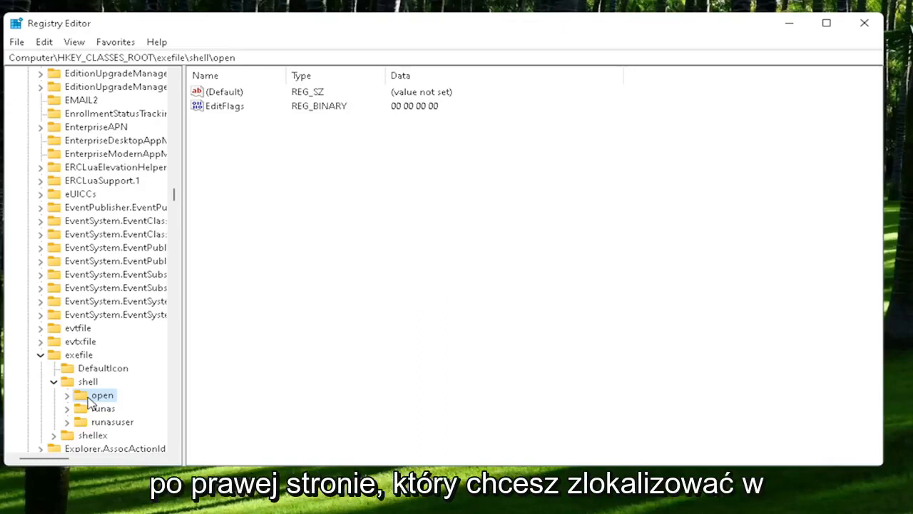
Save the open key's (Default) value with blank data.
click(225, 91)
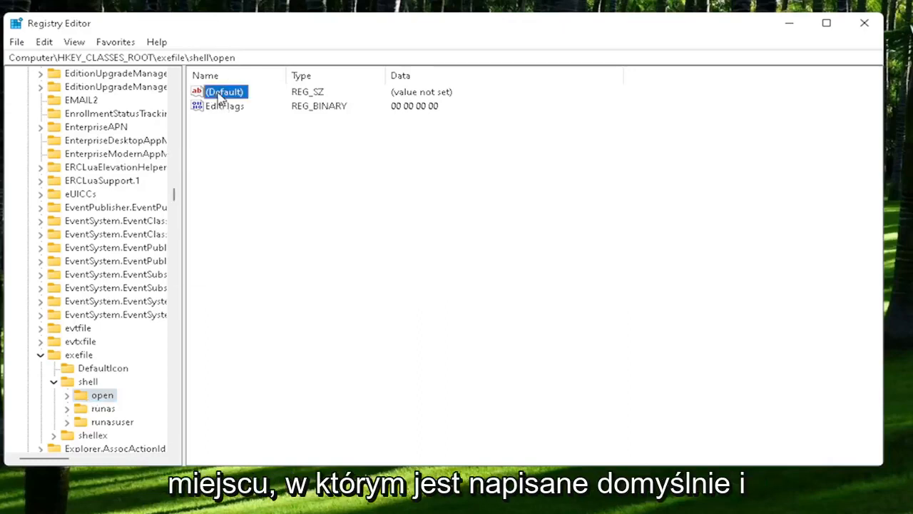
double_click(225, 91)
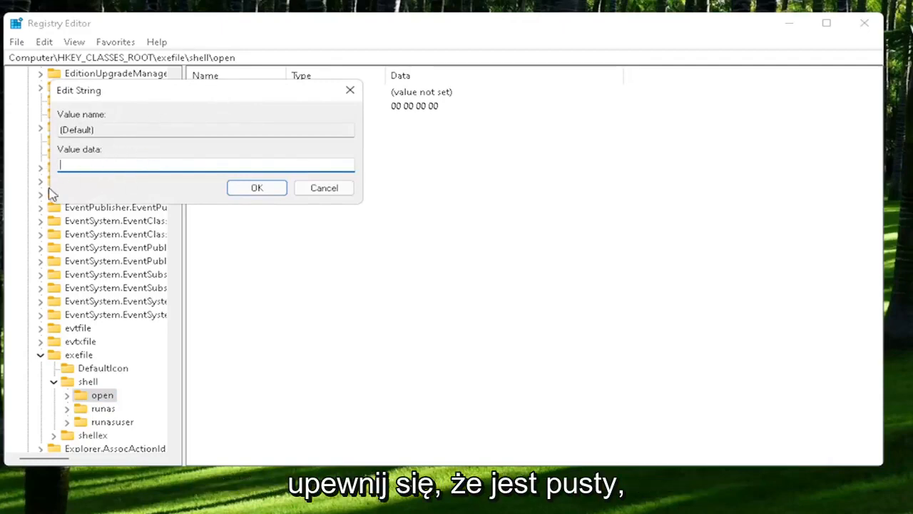
click(256, 187)
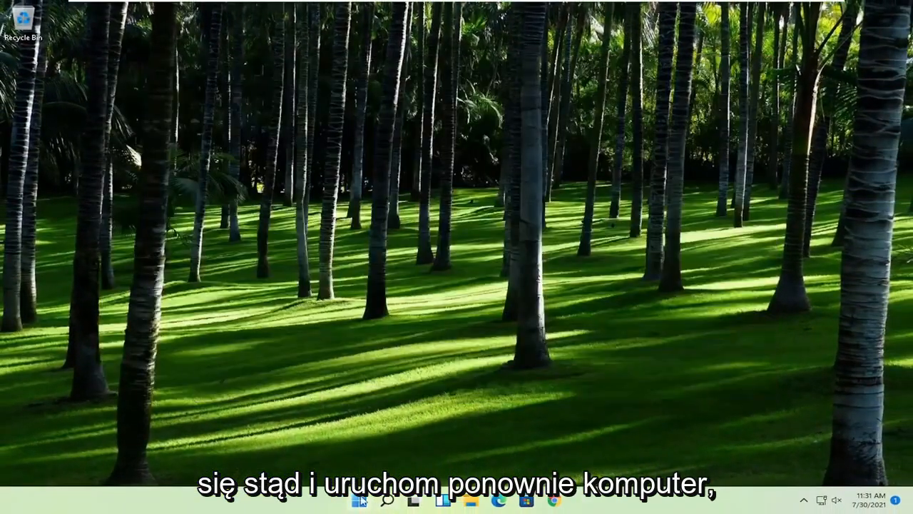
Restart Windows from the Start button's power menu.
right_click(359, 499)
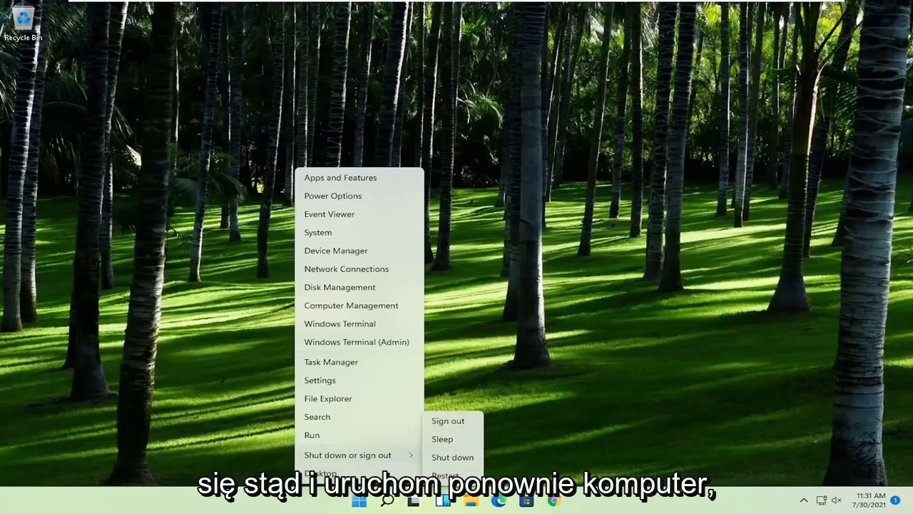
click(444, 474)
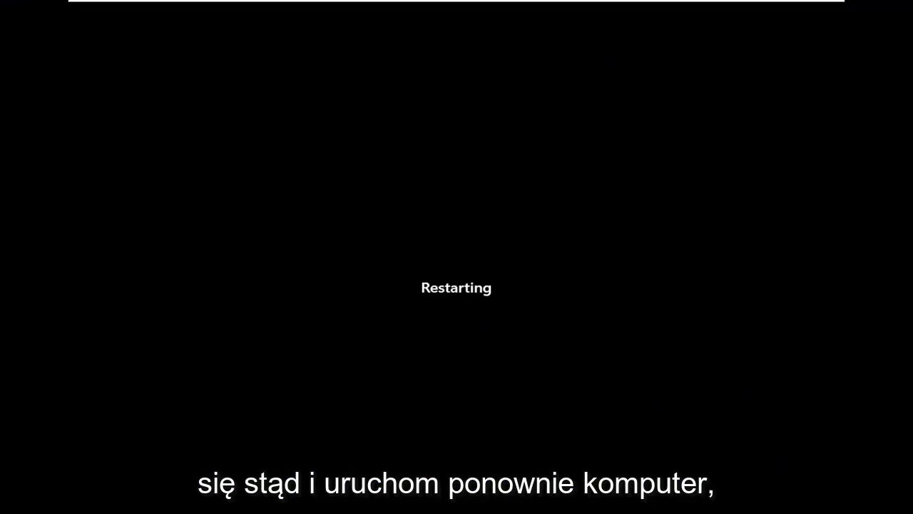